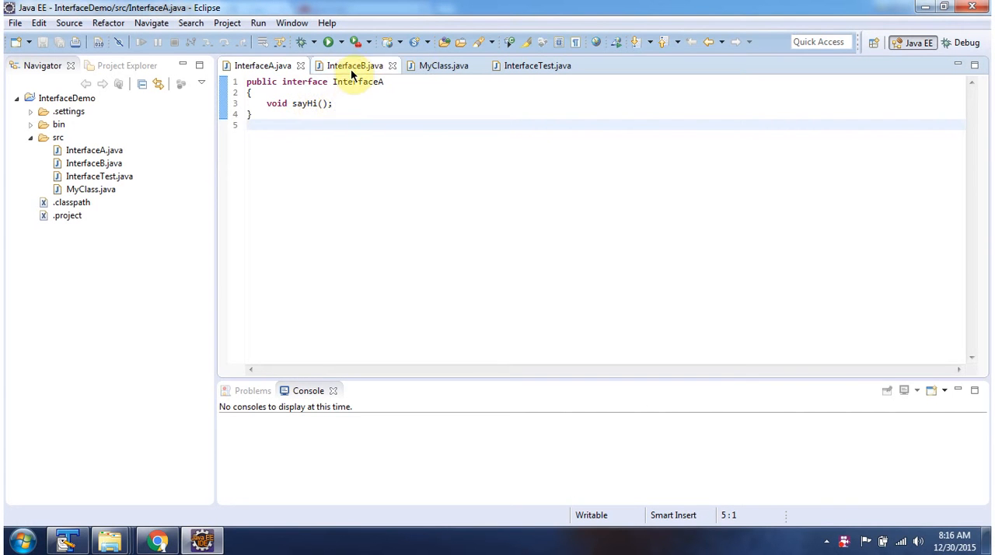
Step: Review the InterfaceB and MyClass sources, ending on InterfaceTest's main method
{"action": "left_click", "coordinate": [351, 65]}
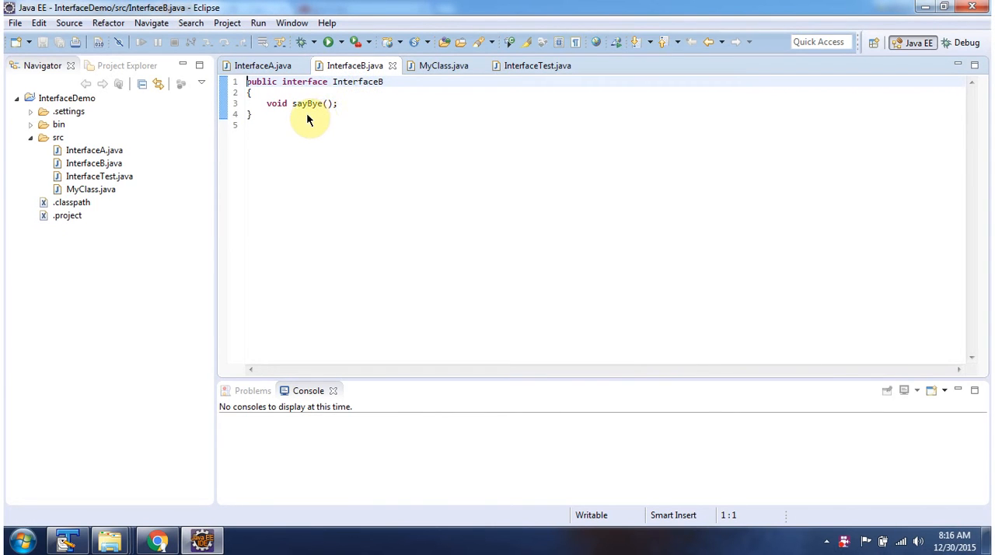
{"action": "left_click", "coordinate": [439, 65]}
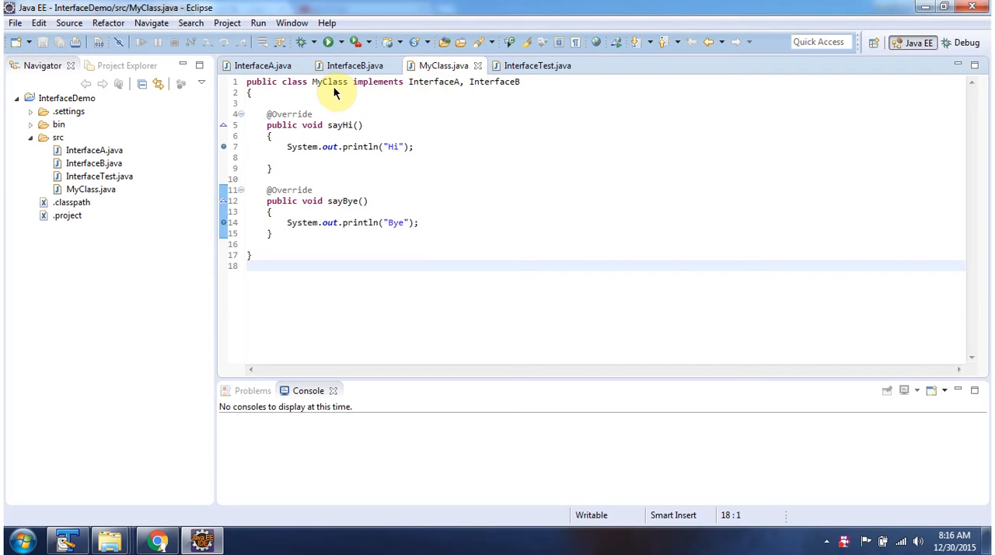
{"action": "mouse_move", "coordinate": [405, 109]}
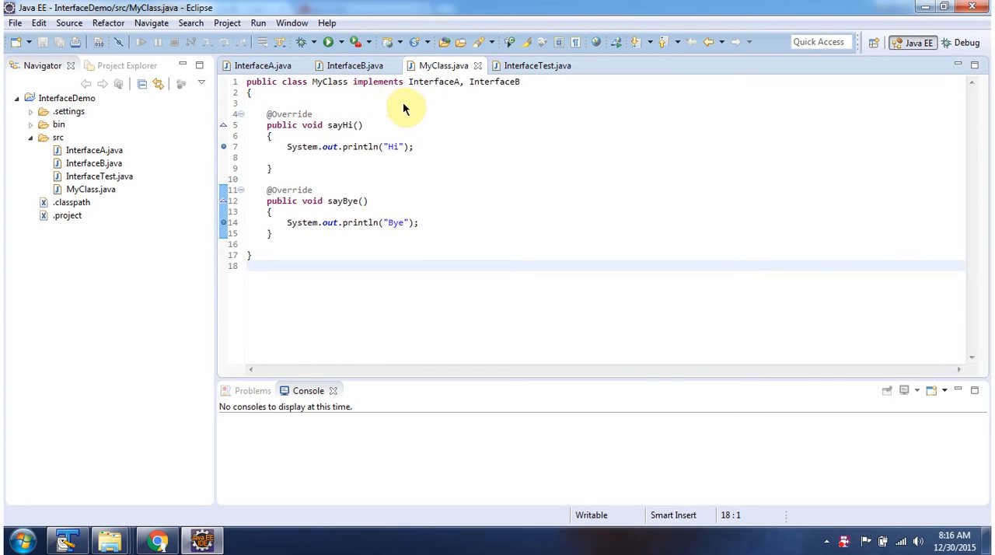
{"action": "mouse_move", "coordinate": [487, 82]}
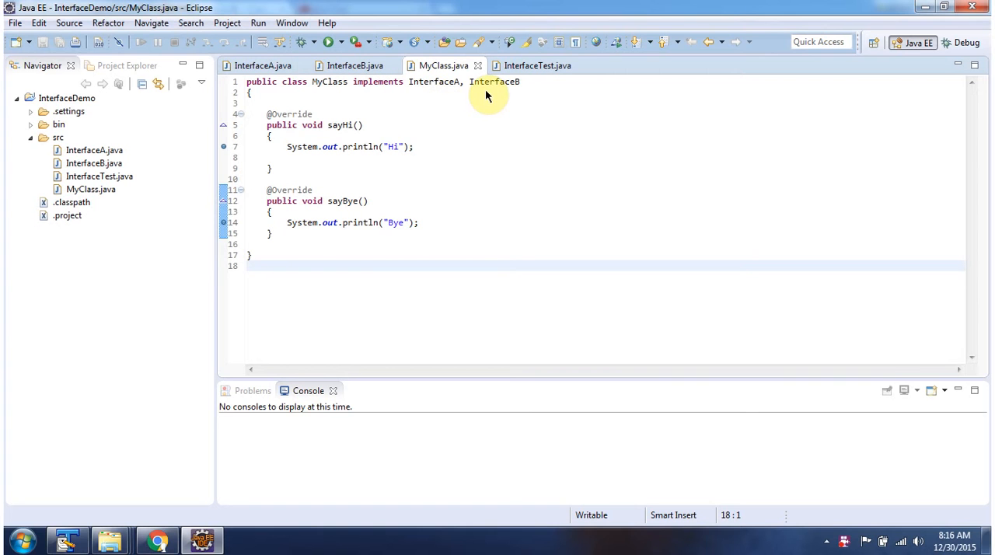
{"action": "mouse_move", "coordinate": [347, 136]}
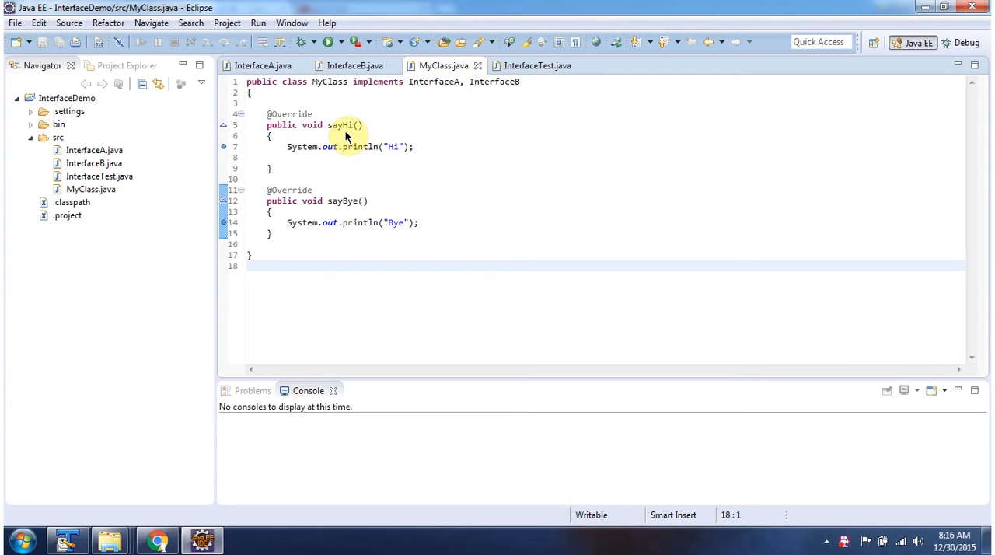
{"action": "mouse_move", "coordinate": [344, 209]}
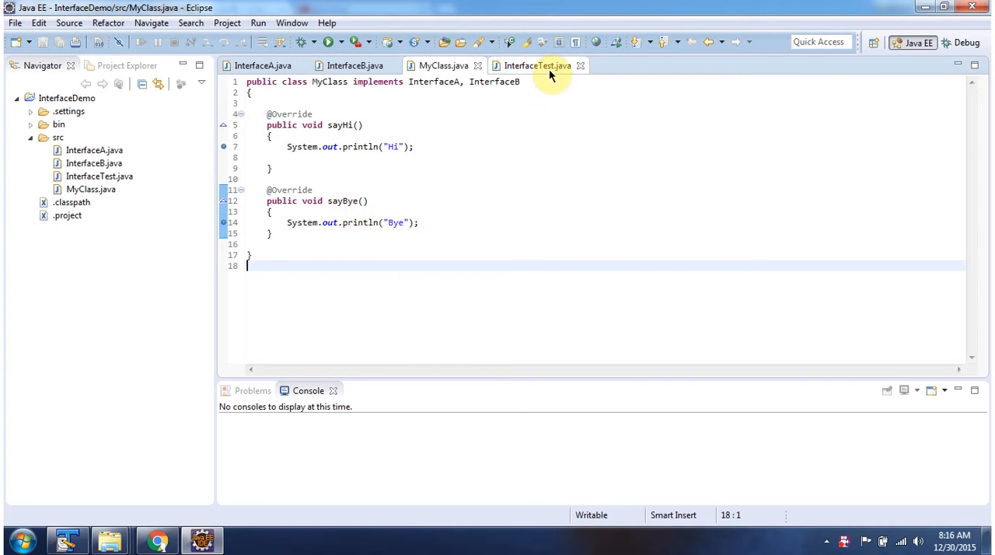
{"action": "left_click", "coordinate": [537, 65]}
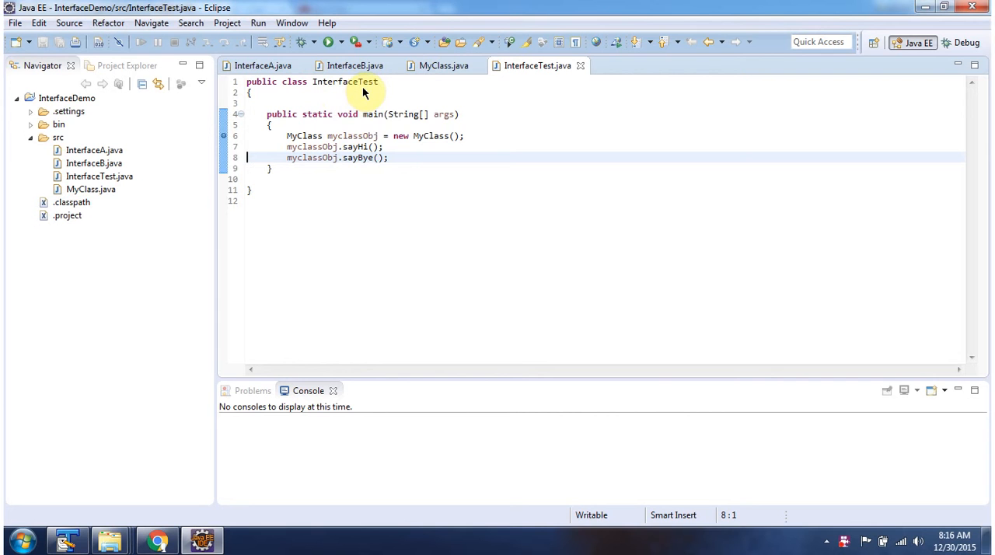
{"action": "mouse_move", "coordinate": [605, 173]}
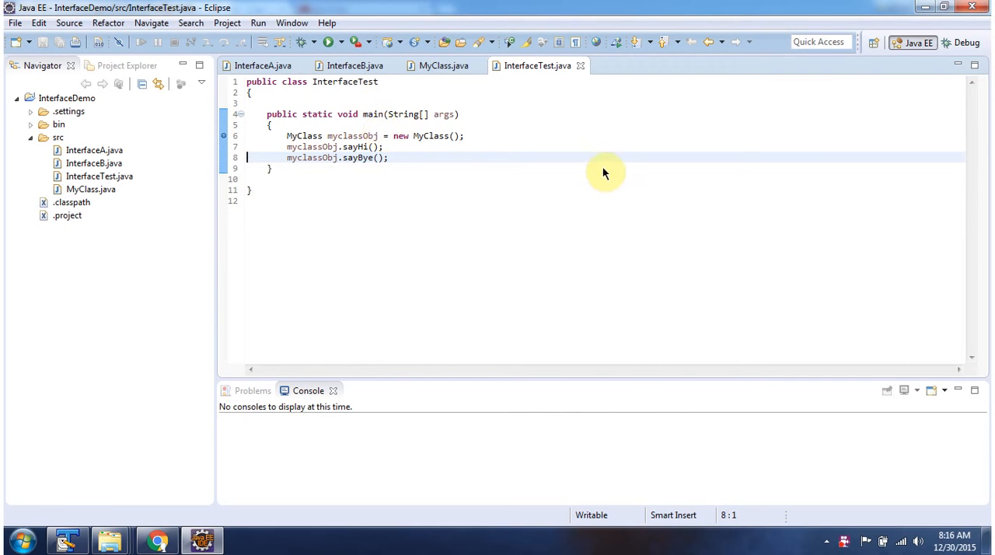
Step: Debug InterfaceTest as a Java Application and accept the Debug perspective switch
{"action": "right_click", "coordinate": [604, 174]}
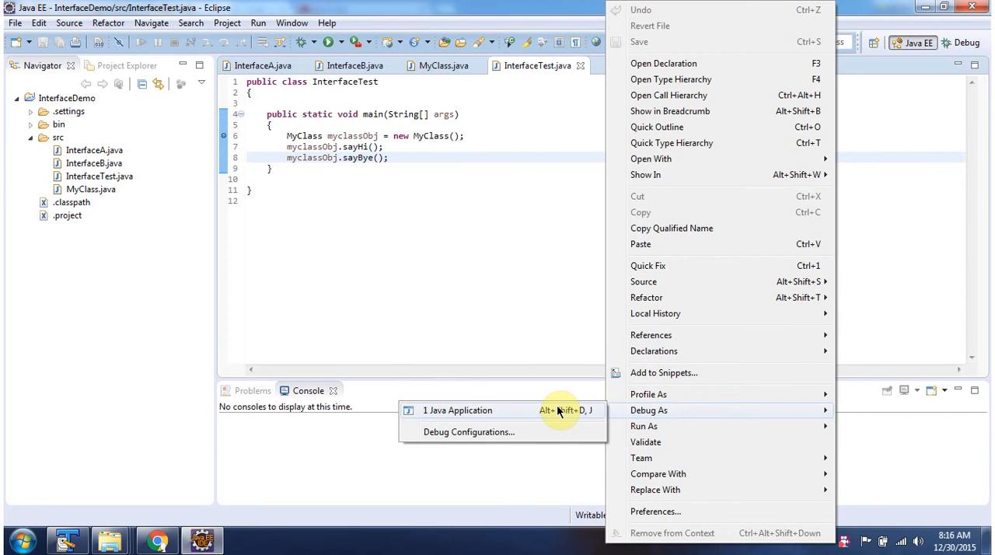
{"action": "left_click", "coordinate": [457, 411]}
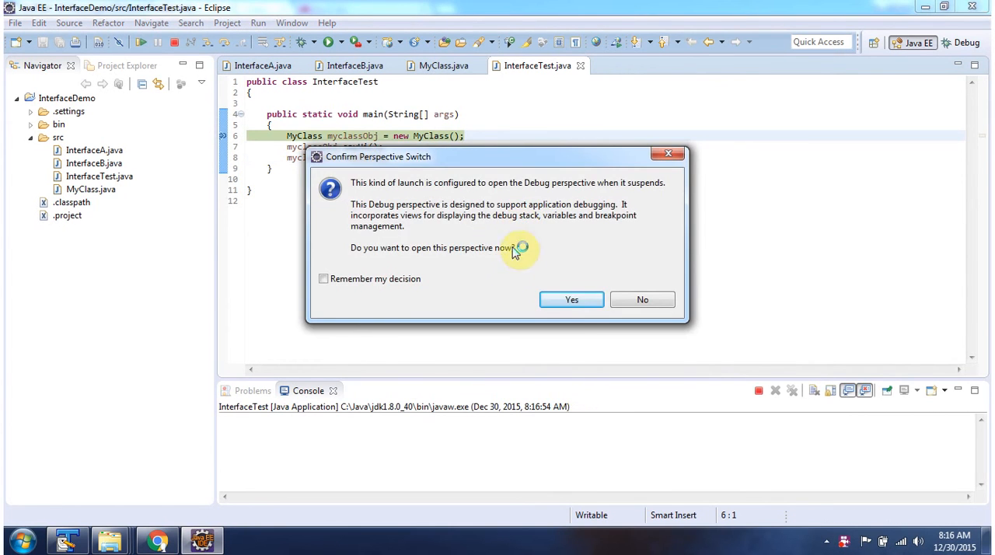
{"action": "left_click", "coordinate": [572, 299]}
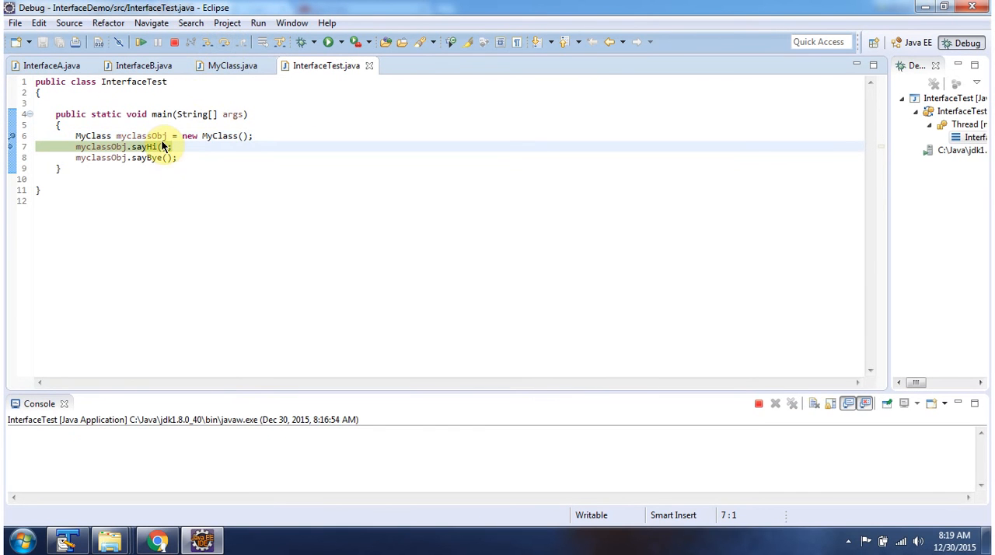
{"action": "mouse_move", "coordinate": [164, 147]}
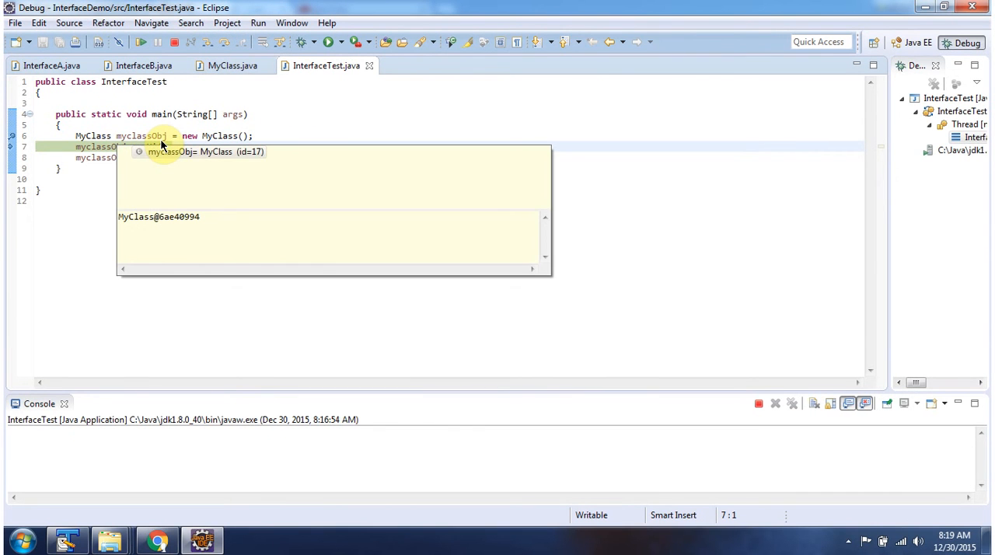
{"action": "mouse_move", "coordinate": [135, 157]}
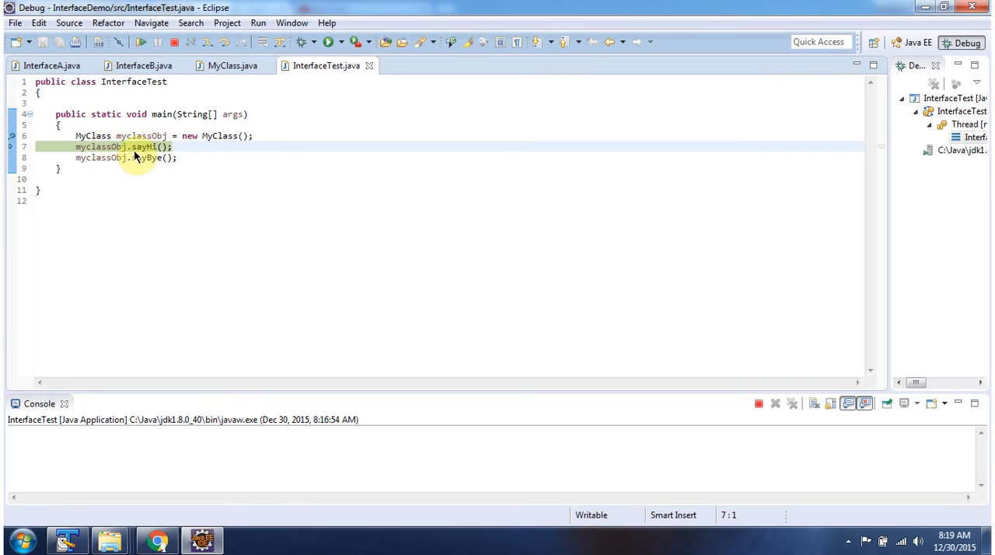
{"action": "mouse_move", "coordinate": [157, 172]}
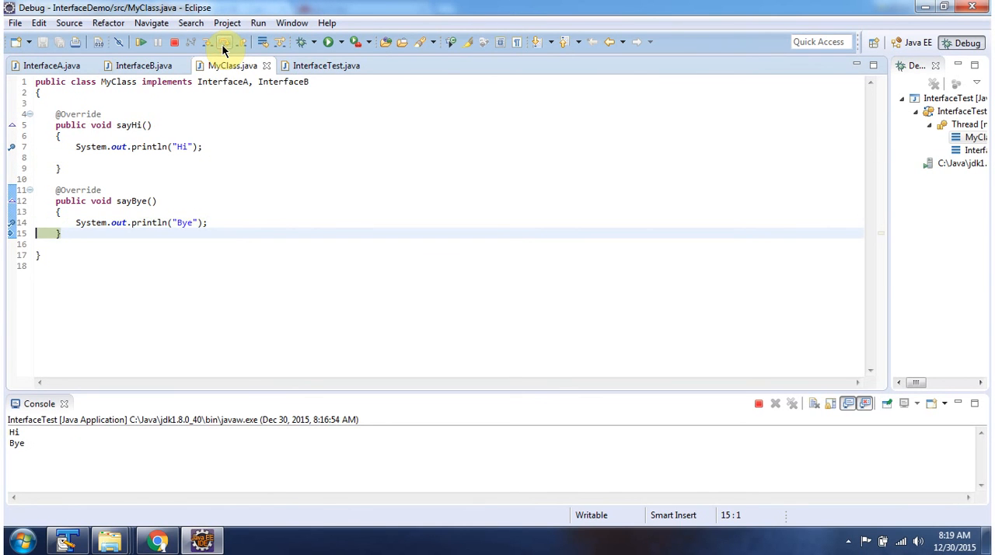
Step: Step Return out of sayBye into main so the console shows Hi and Bye
{"action": "left_click", "coordinate": [326, 66]}
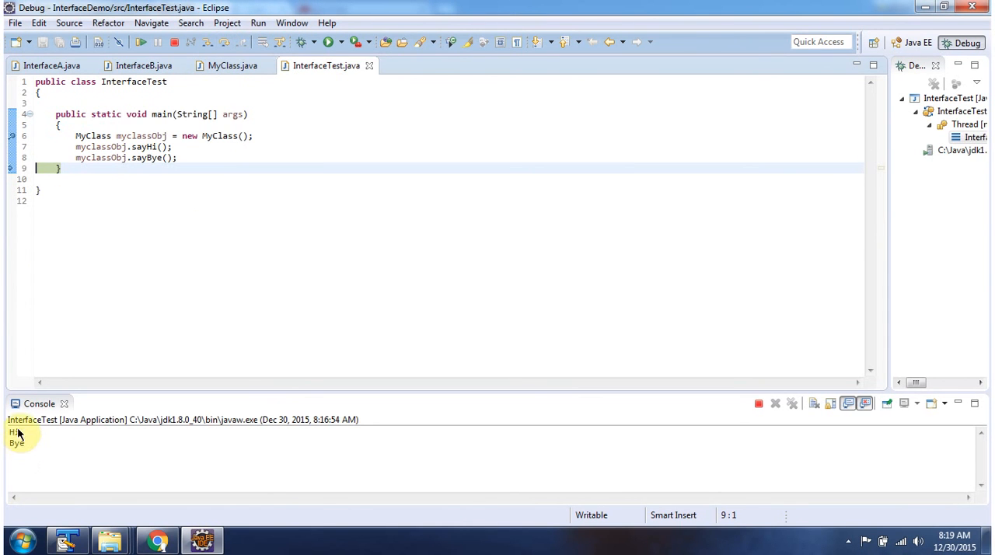